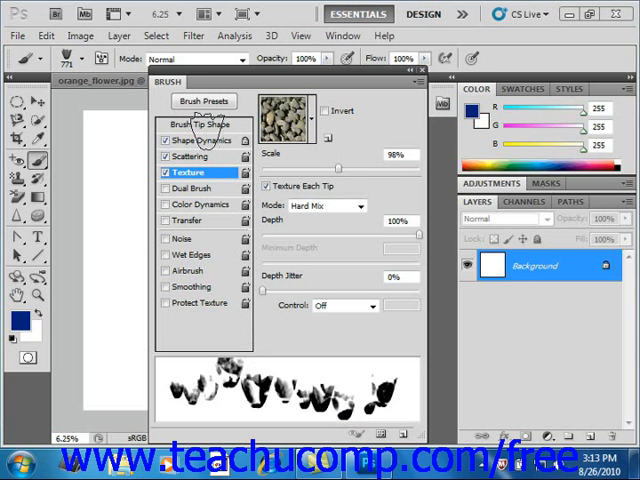
Step: Show the Brush Tip Shape settings (size, angle, roundness, spacing) for the tulip tip
left_click(200, 123)
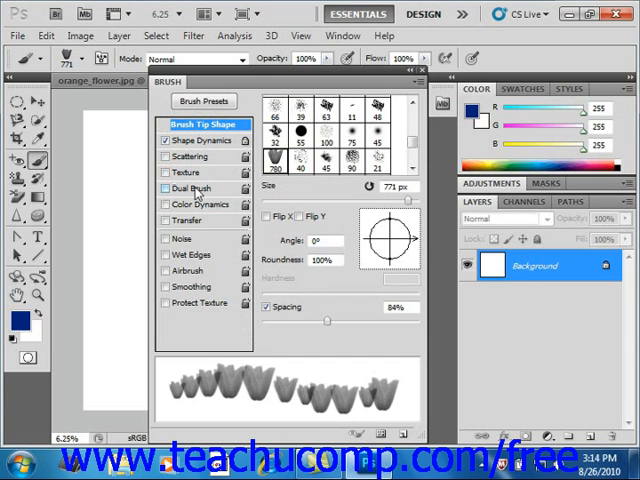
Step: Enable Dual Brush with an Overlay secondary tip of 21 px, 760% scatter, count 15
left_click(166, 188)
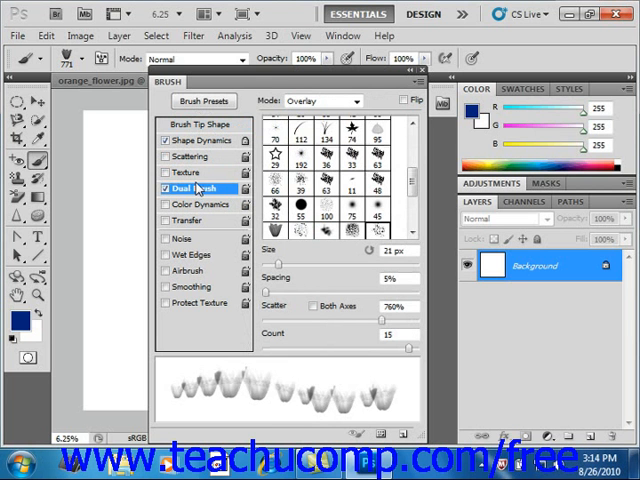
mouse_move(185, 189)
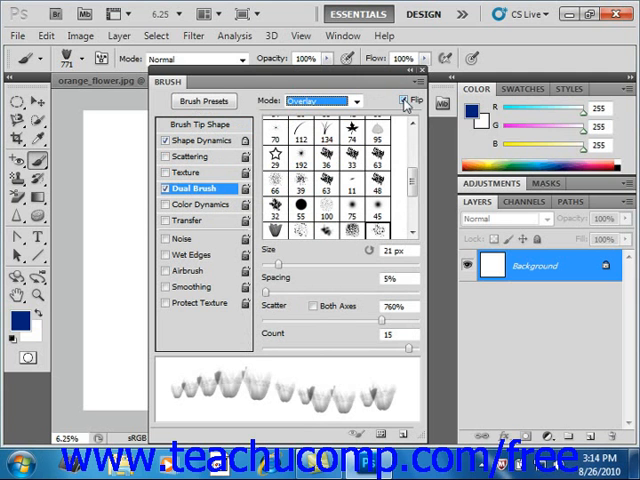
mouse_move(325, 145)
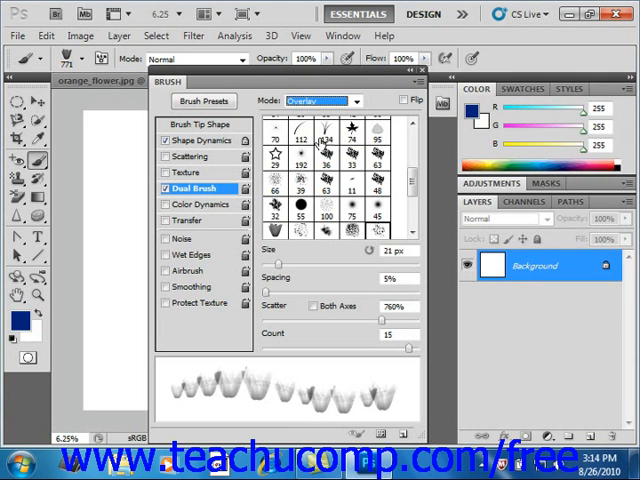
mouse_move(385, 232)
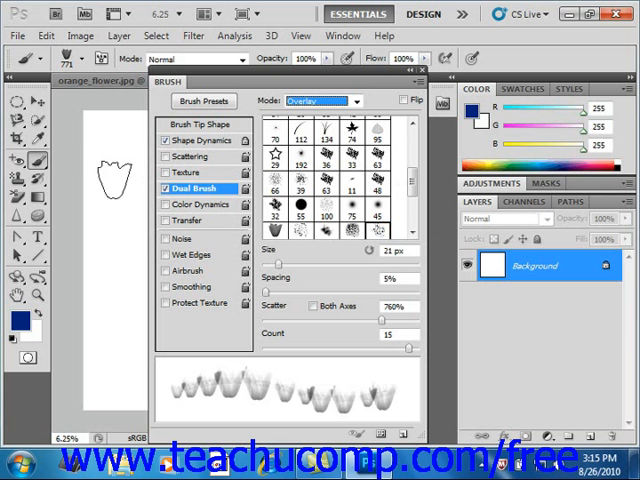
Step: Paint a vertical blue dual-brush stroke down the left part of the canvas
left_click_drag(115, 170, 115, 270)
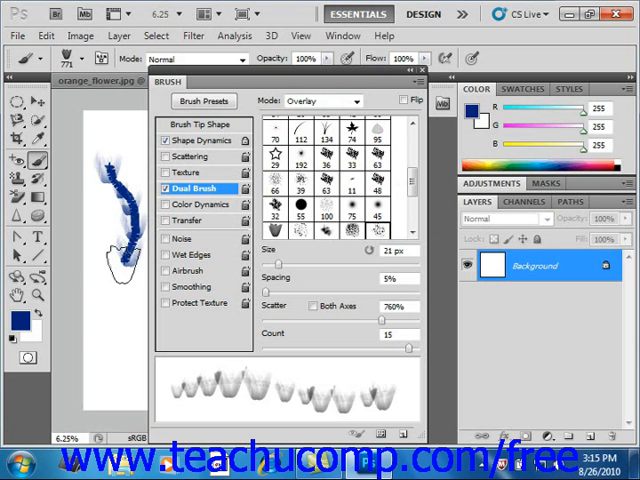